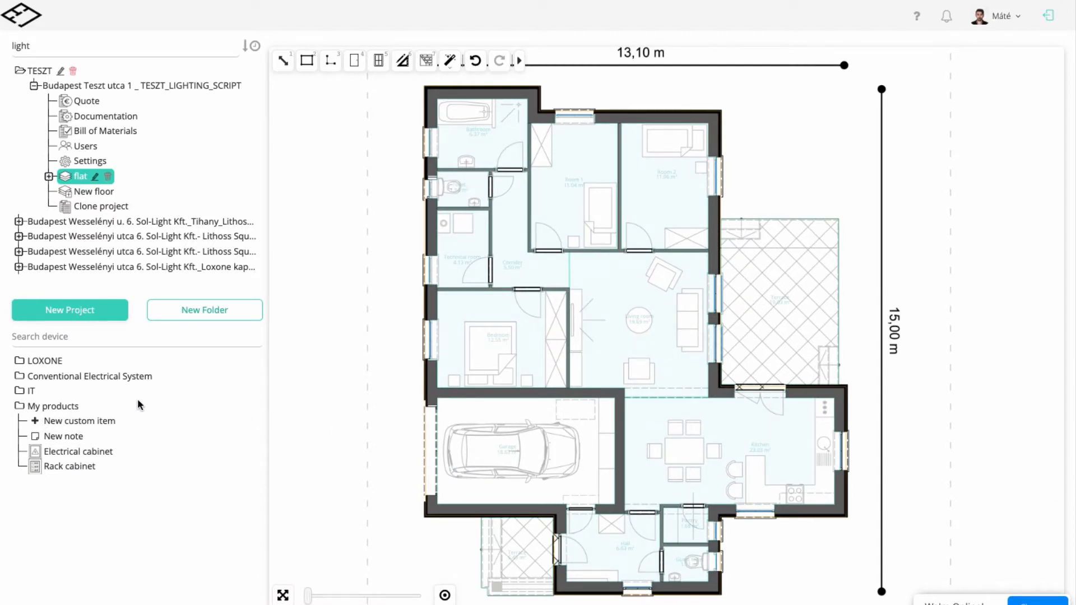
pyautogui.moveTo(62, 458)
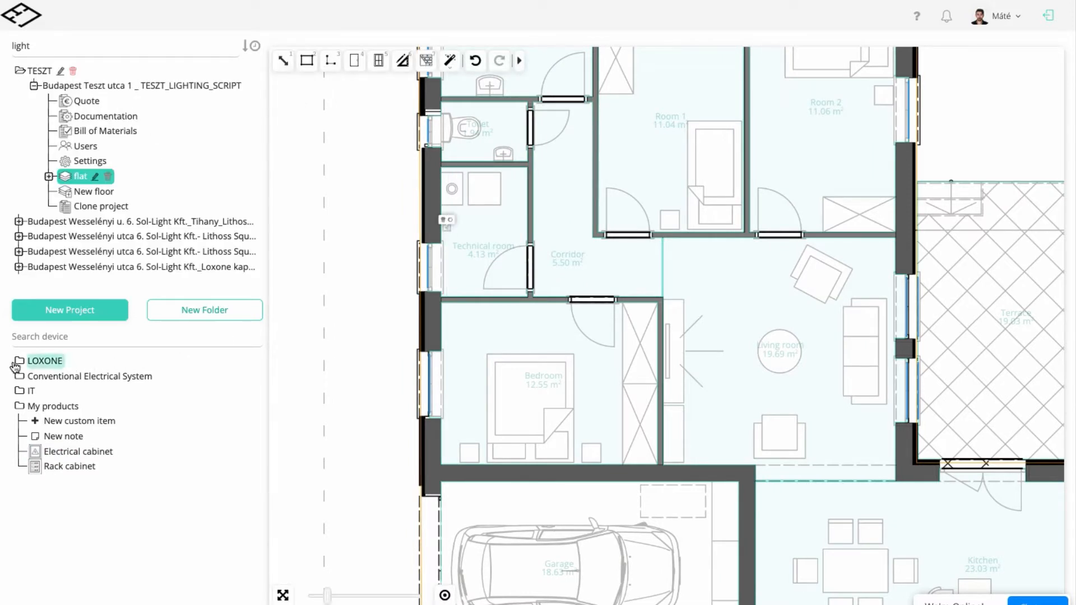
# Pick the Touch Tree - White pushbutton from the LOXONE Pushbutton folder for placement.
pyautogui.click(18, 361)
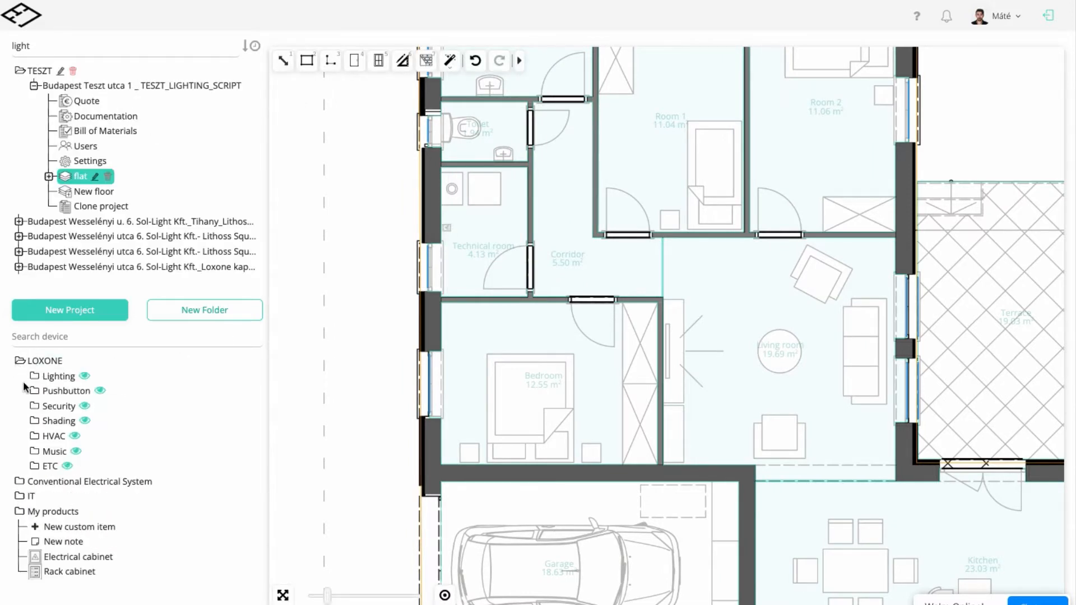
pyautogui.click(67, 390)
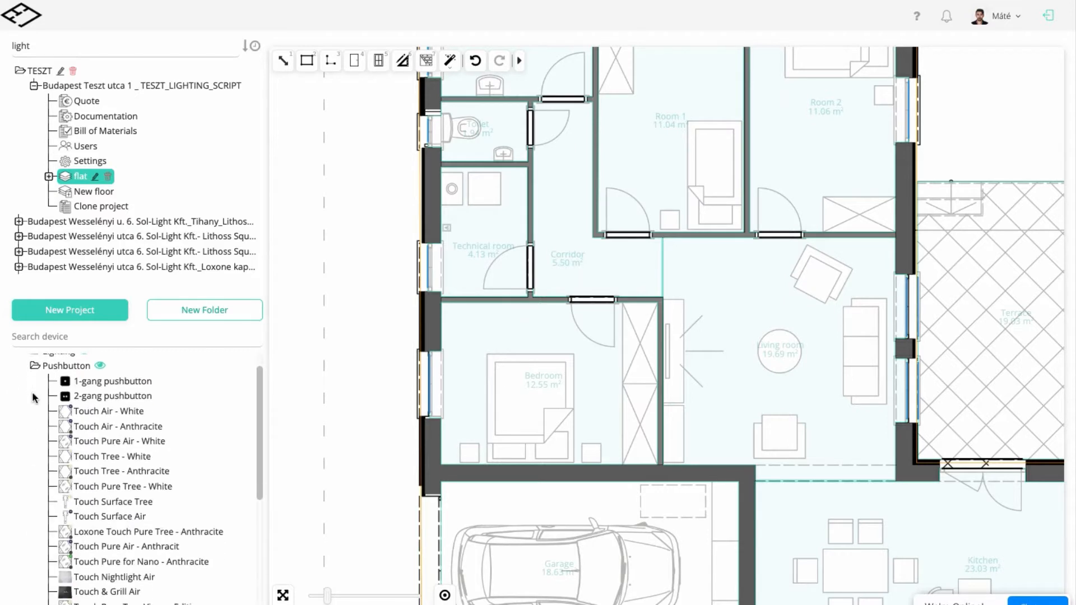
pyautogui.click(113, 452)
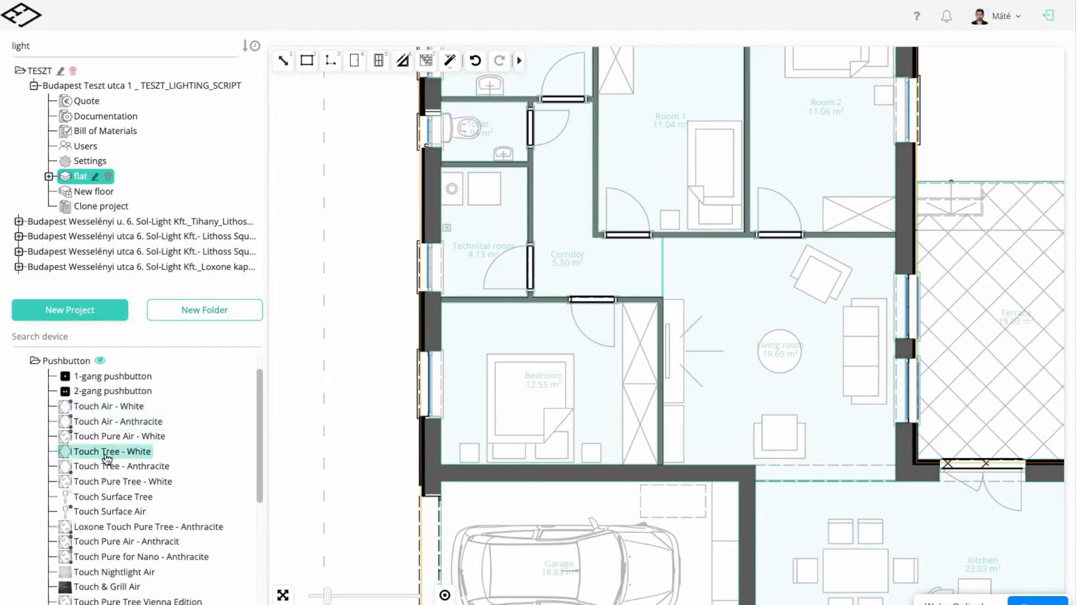
pyautogui.click(111, 450)
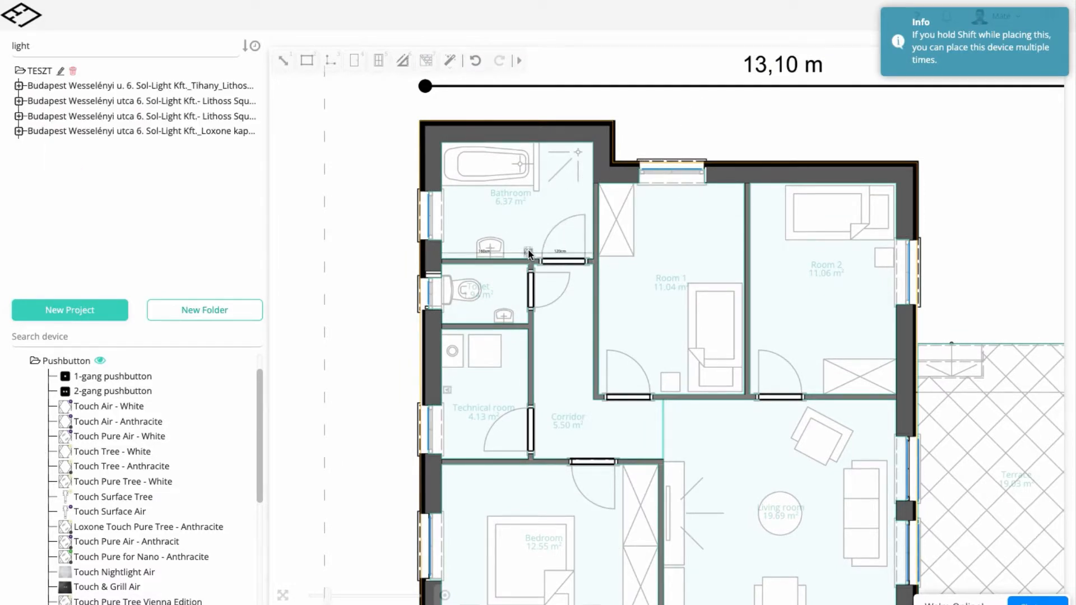
# Place Touch Tree - White pushbuttons beside the bathroom and kitchen doors.
pyautogui.click(19, 85)
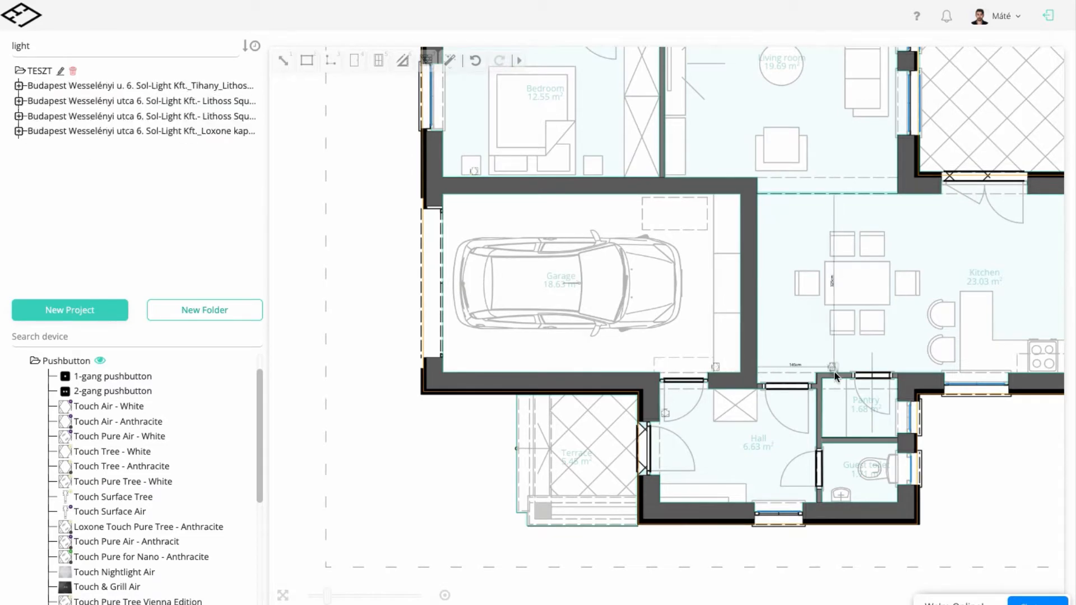
pyautogui.click(19, 85)
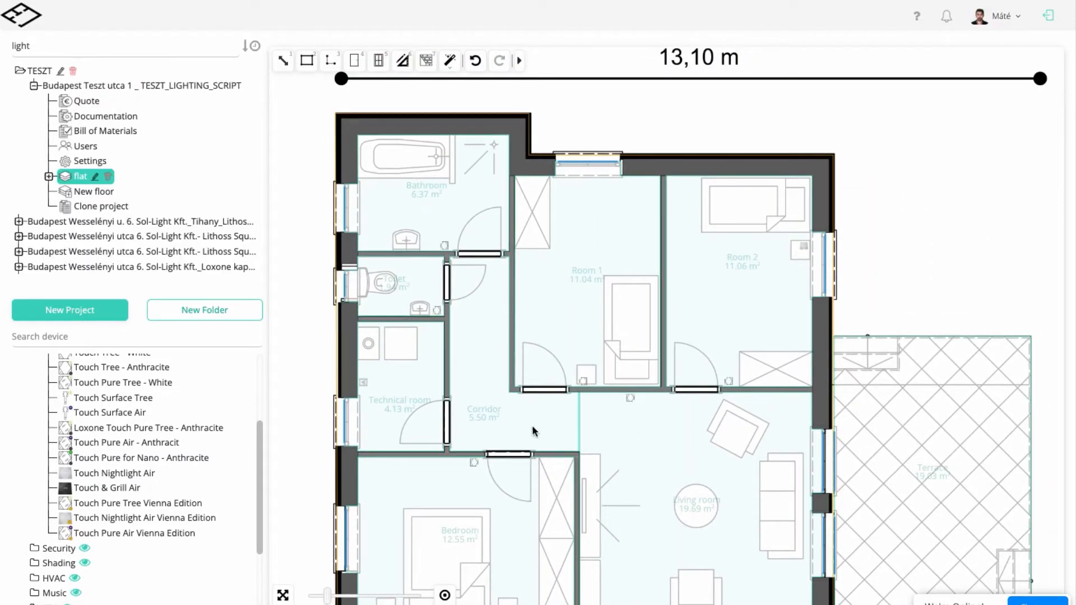
# Scroll through the plan with the presence sensors and garage and terrace lamps.
pyautogui.scroll(-3)
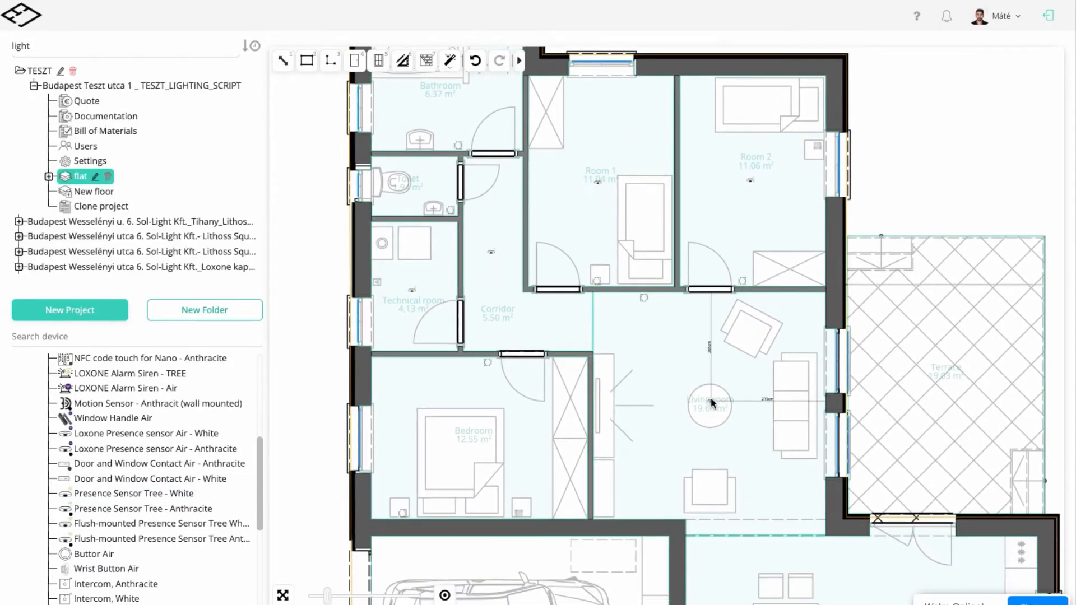
pyautogui.scroll(-3)
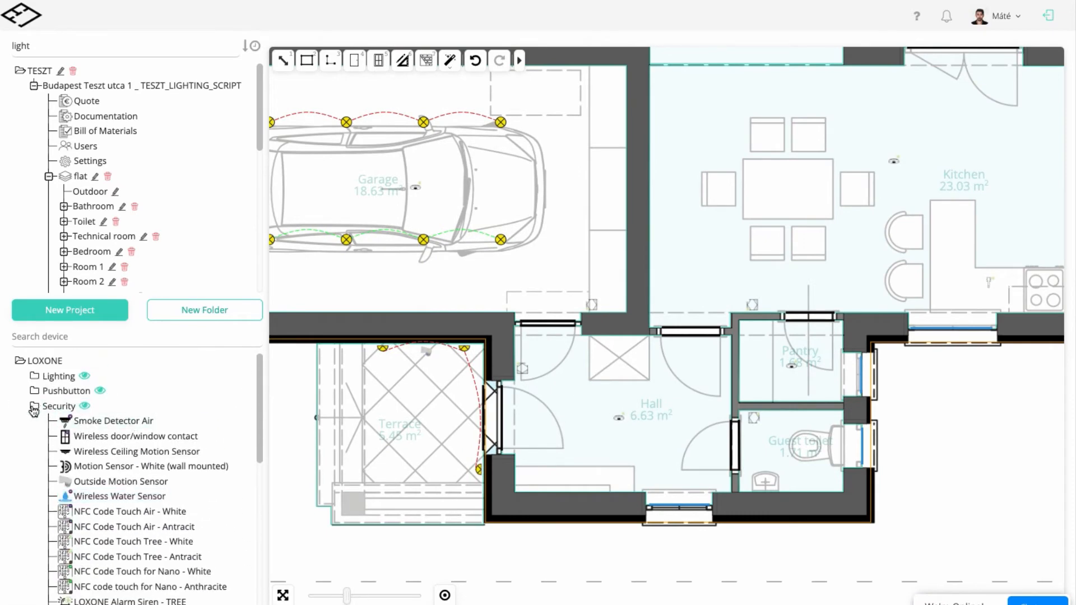
# Scroll across the RGBW LED Tree spot grids in Room 2 and the living room.
pyautogui.scroll(-3)
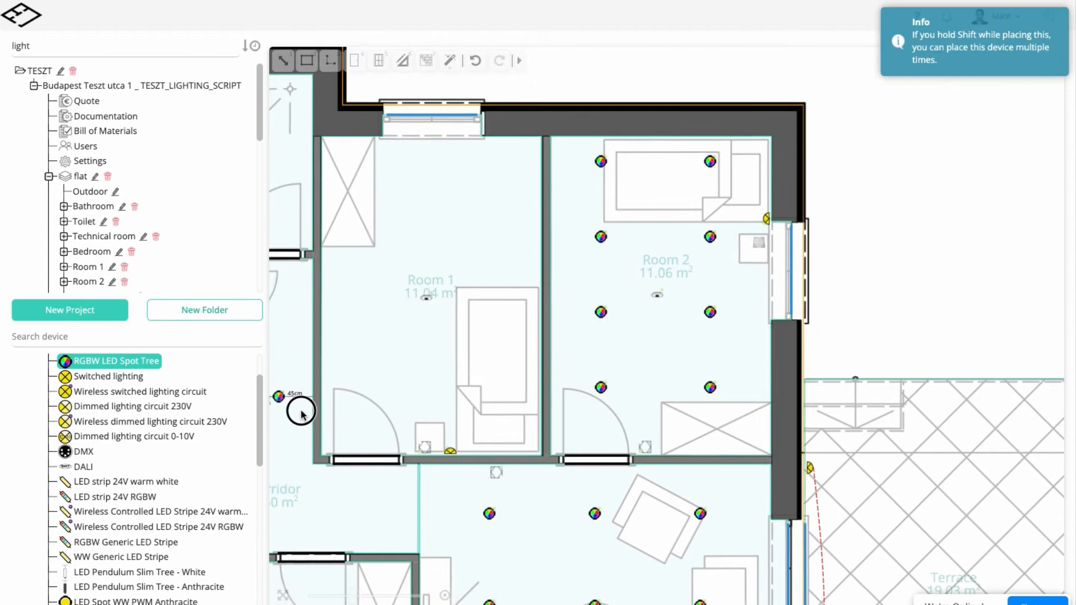
# Place Switched Lighting Tree lamps in the bathroom, toilet and technical room.
pyautogui.click(379, 323)
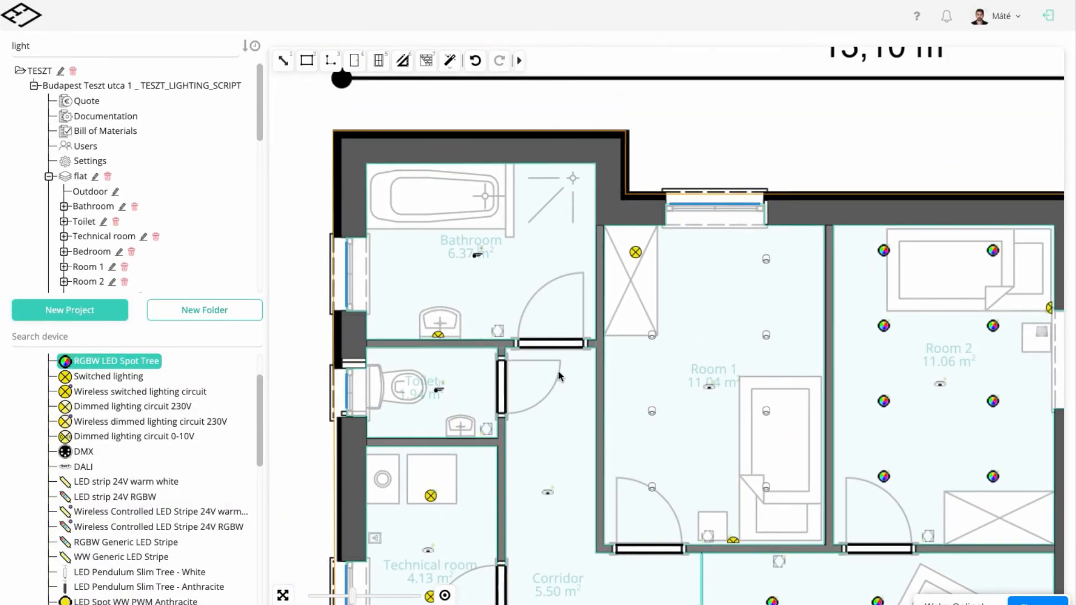
pyautogui.click(116, 498)
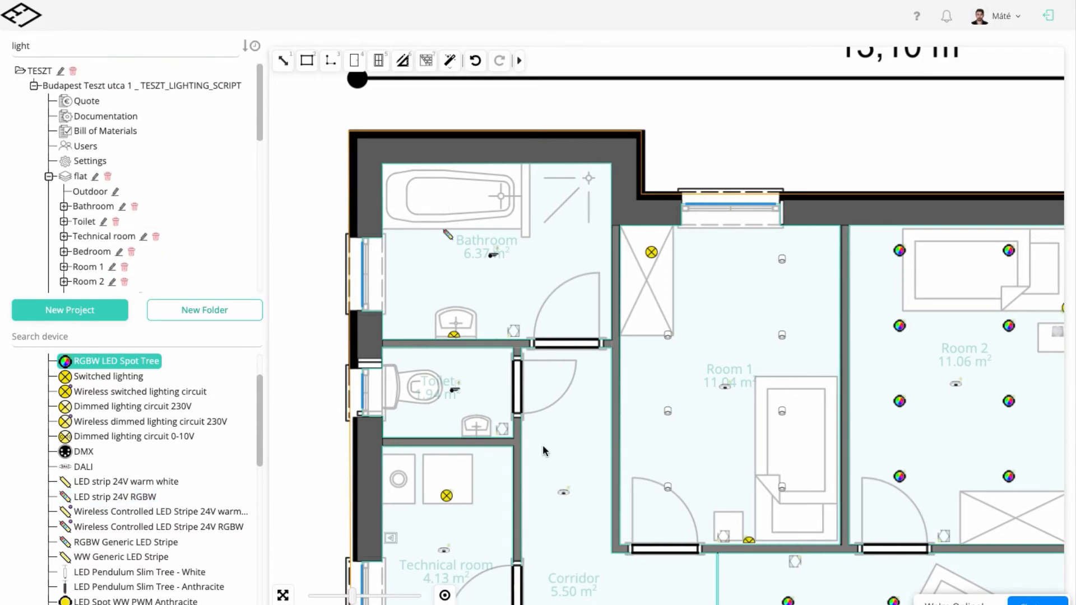
pyautogui.scroll(-3)
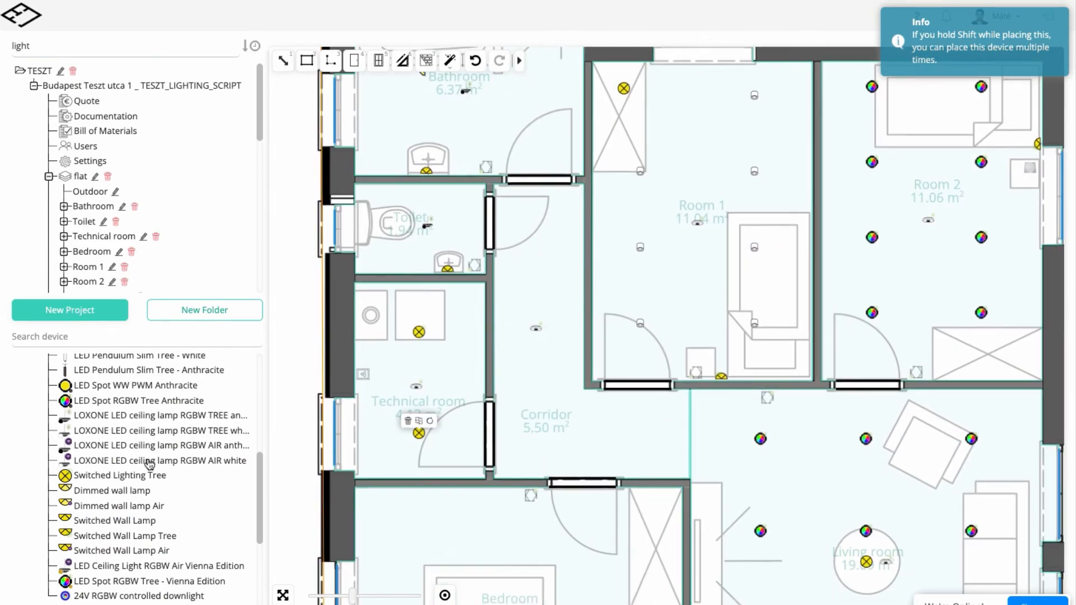
# Place RGBW LED Spot Tree spots along the corridor and in a row in the bedroom.
pyautogui.click(539, 244)
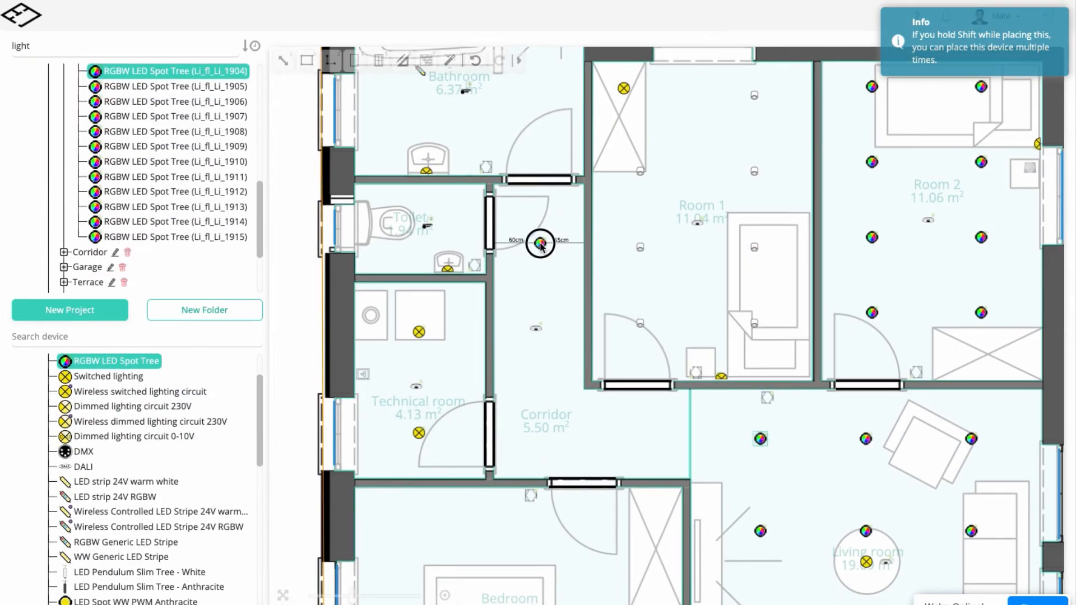
pyautogui.click(635, 449)
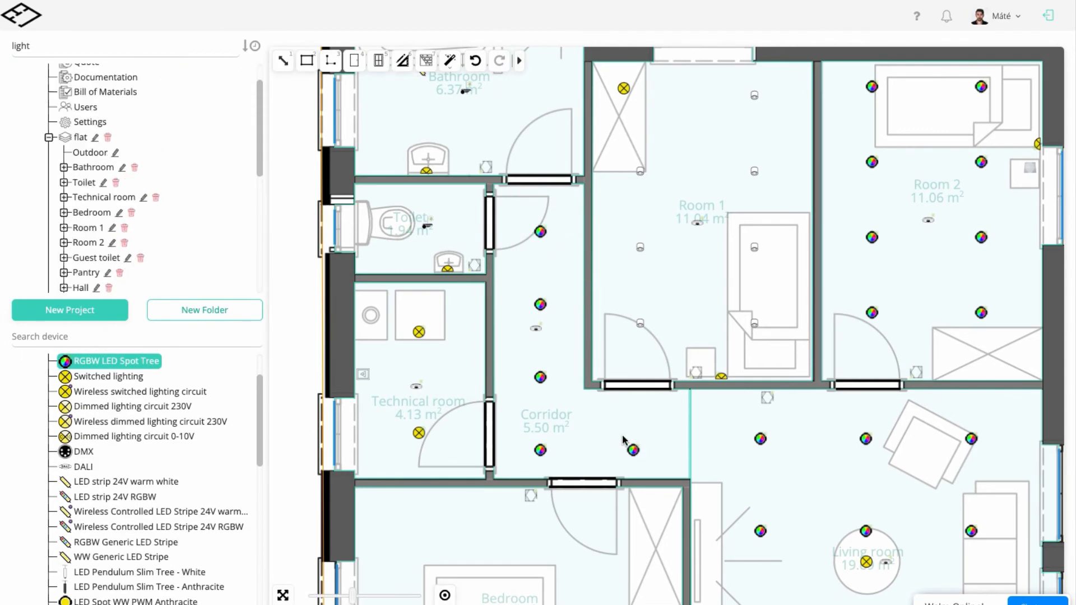
pyautogui.click(695, 226)
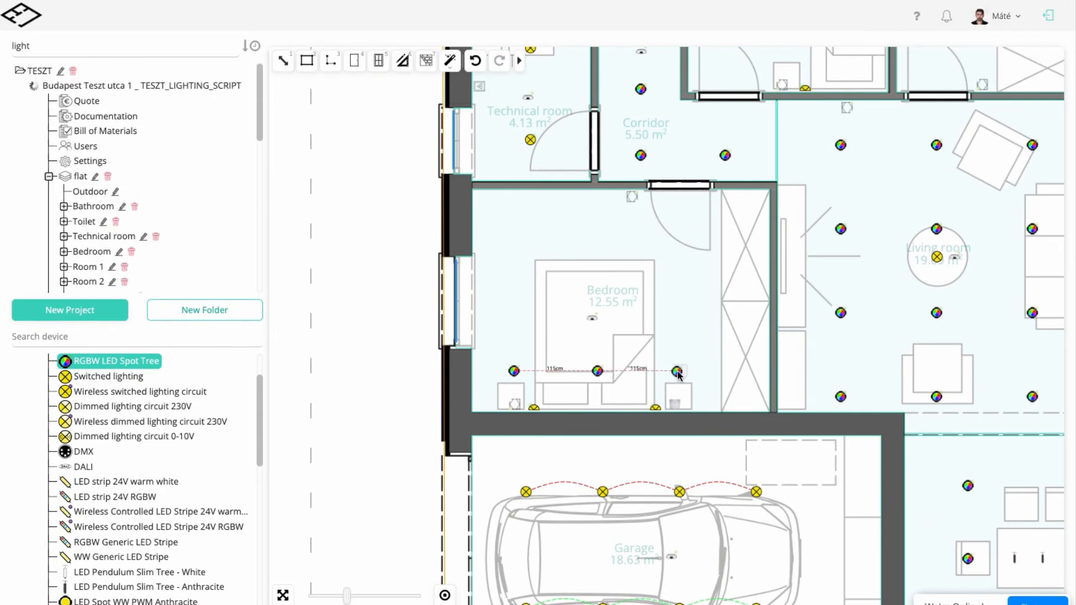
pyautogui.click(513, 303)
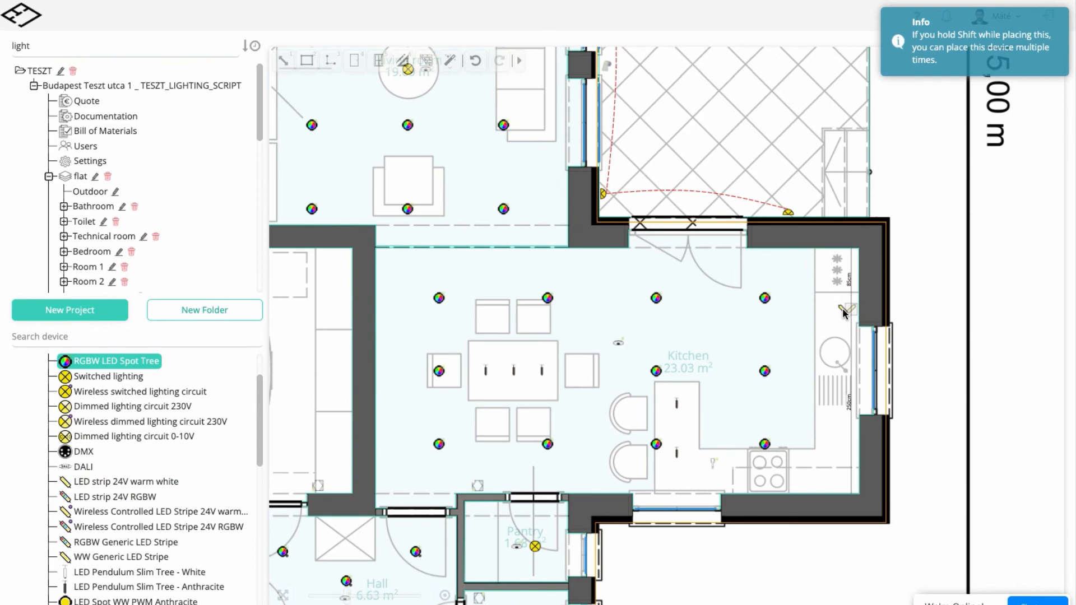
pyautogui.scroll(-3)
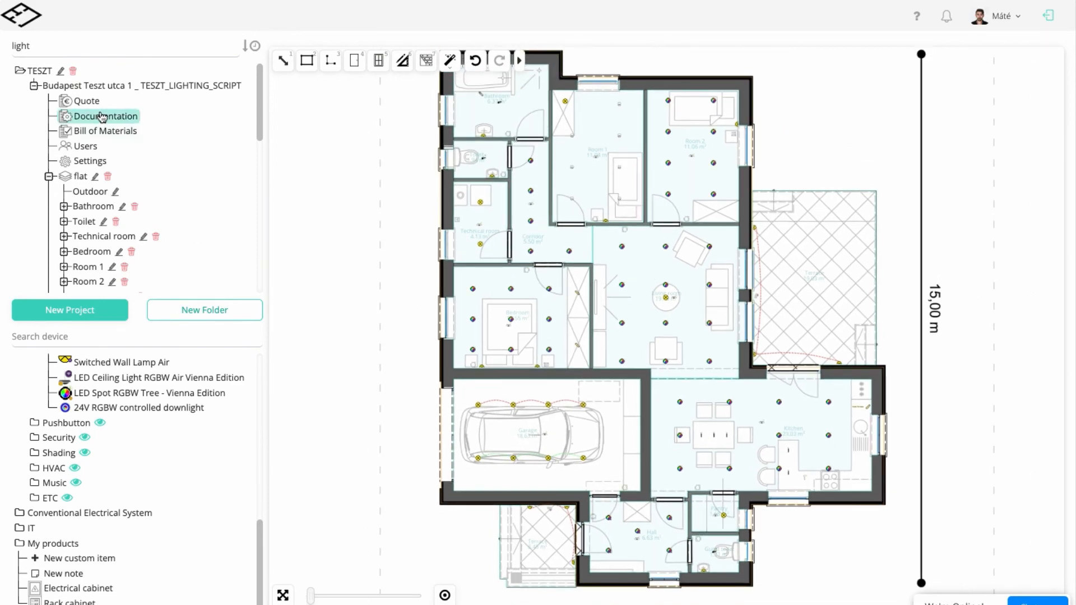
# Browse the documentation's wiring plans, then scroll Pinout down to the Miniserver terminals.
pyautogui.click(106, 116)
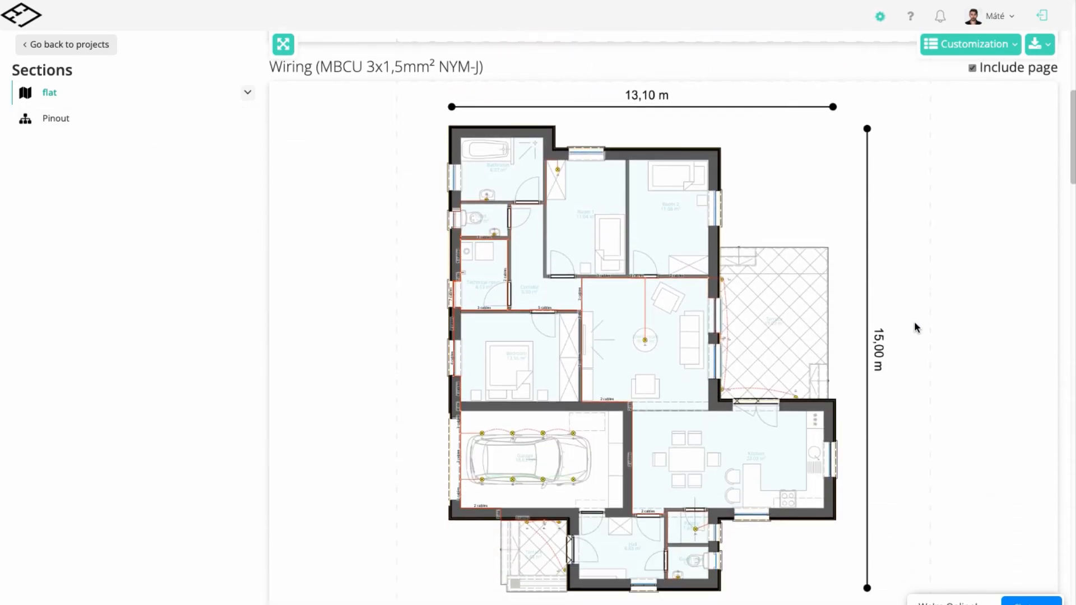
pyautogui.scroll(-3)
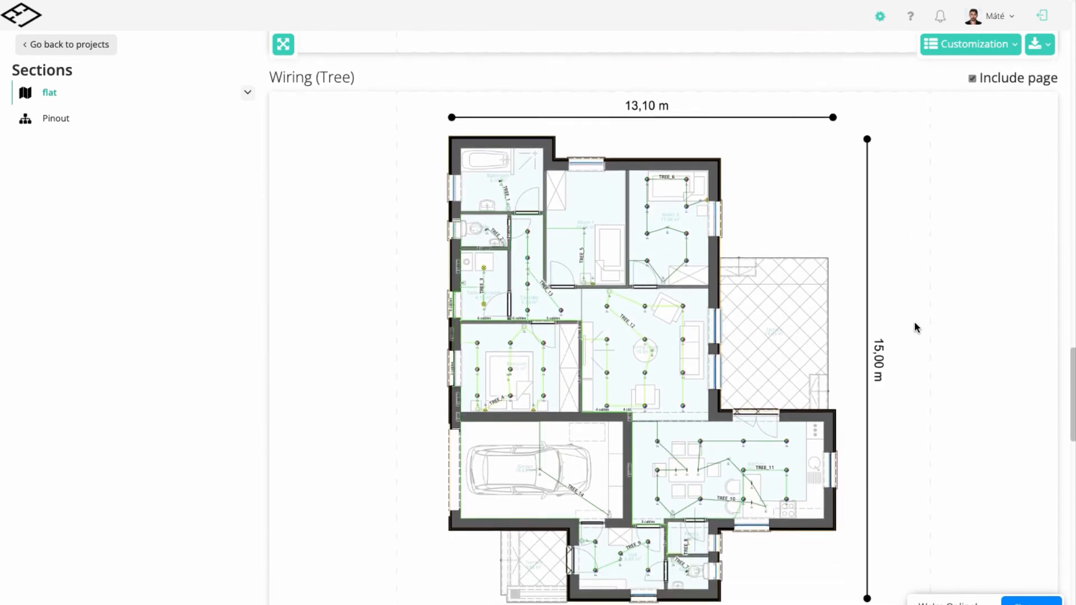
pyautogui.click(56, 118)
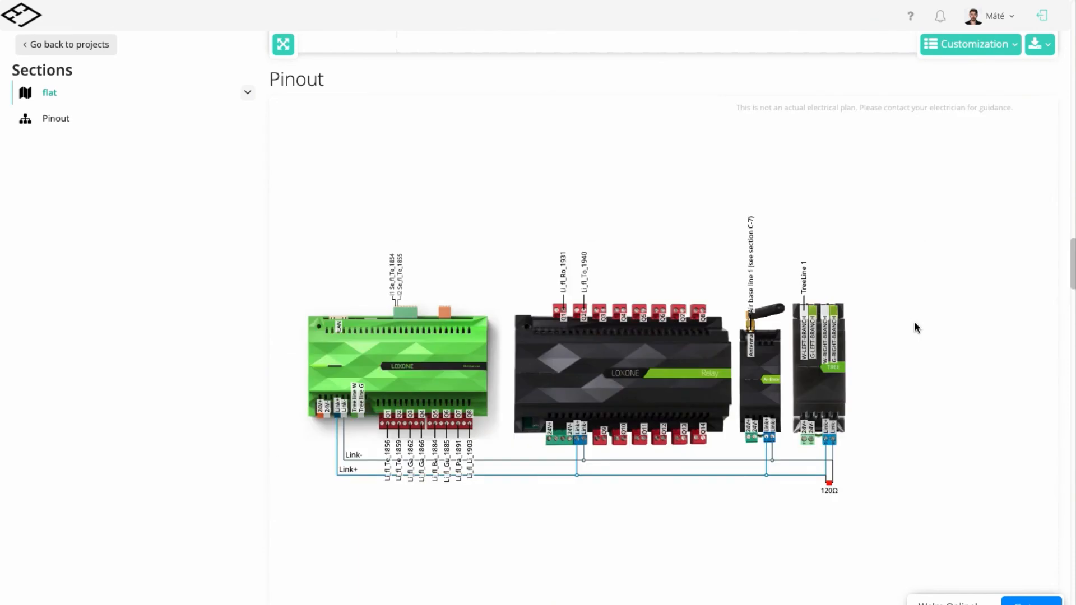
pyautogui.click(56, 118)
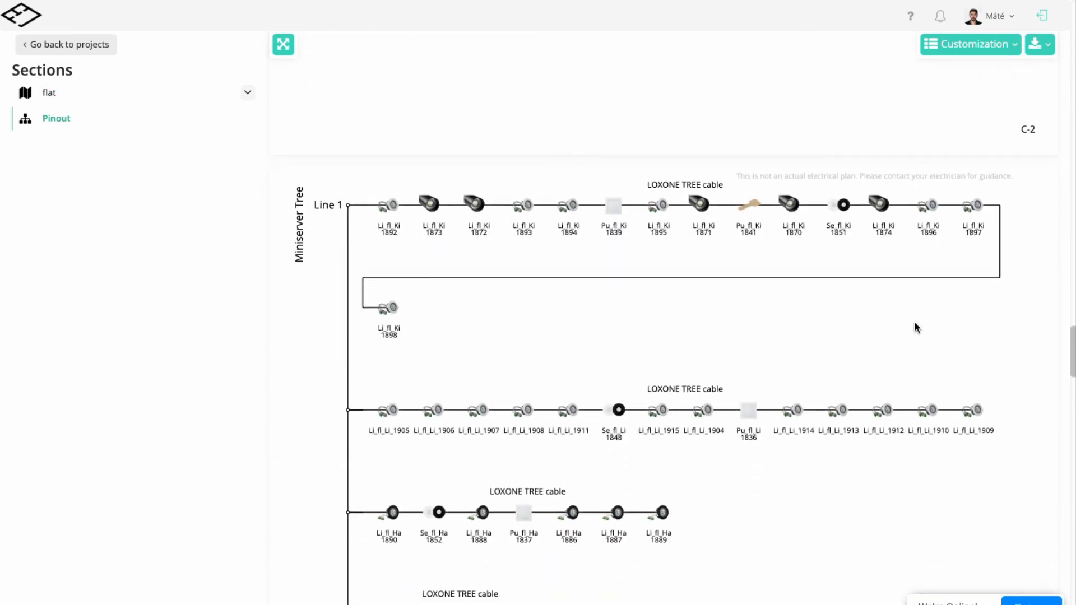
pyautogui.scroll(-3)
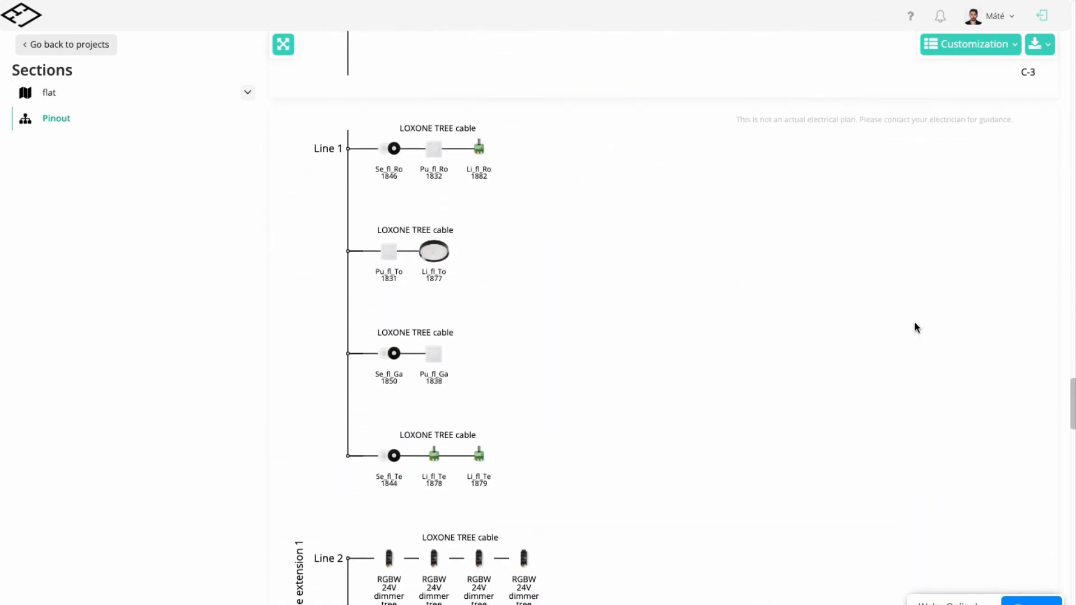
pyautogui.scroll(-3)
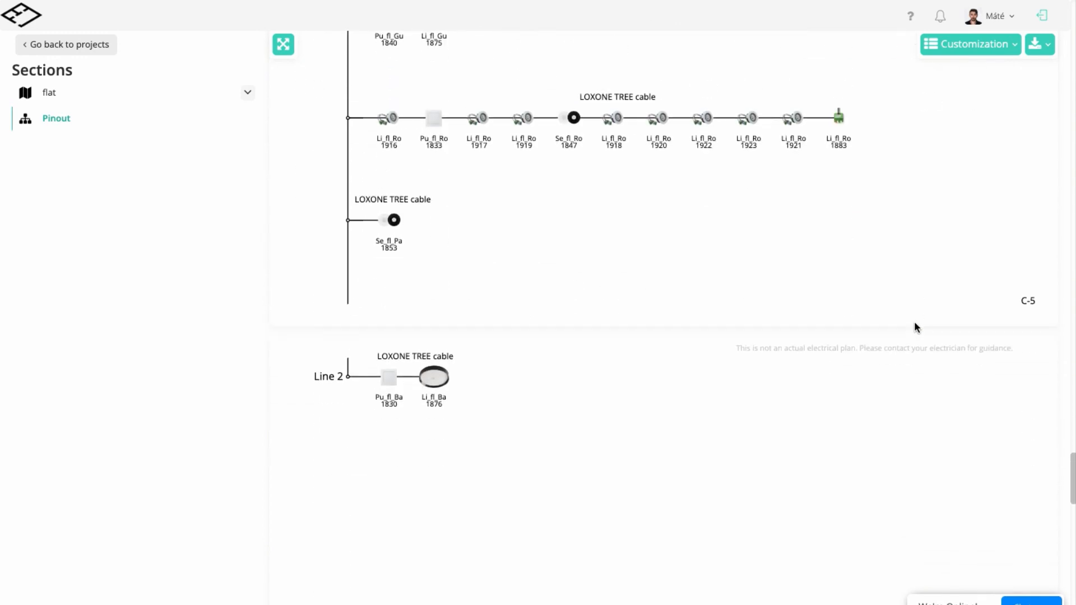
pyautogui.scroll(-3)
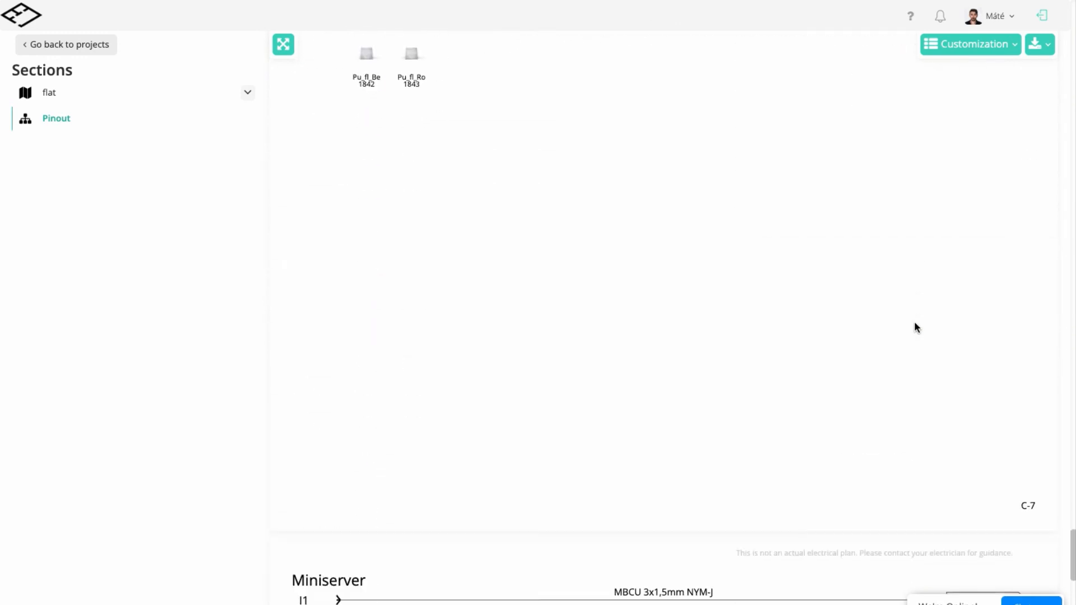
pyautogui.scroll(-3)
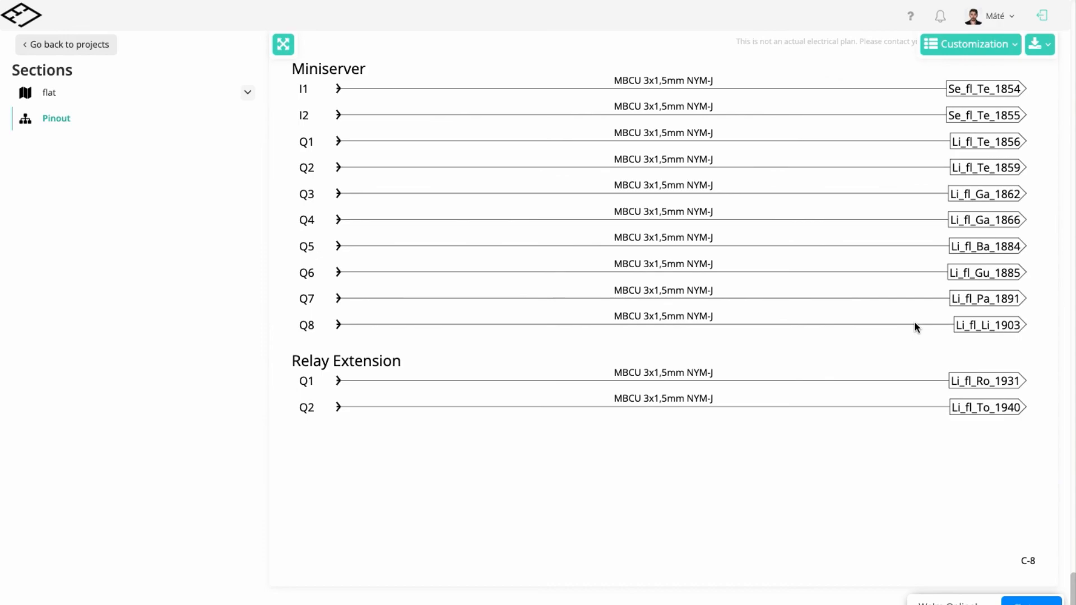